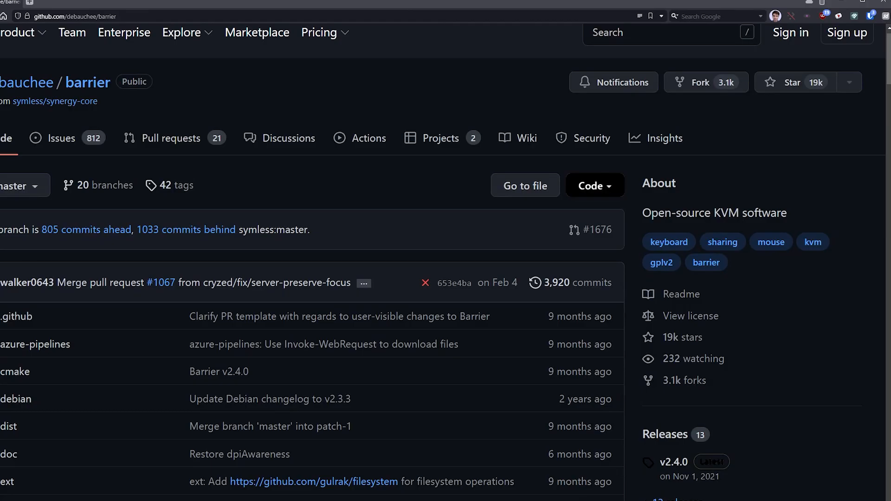
- Reach the Barrier releases page from the README link and scroll to the v2.4.0 Assets
scroll("down", 3)
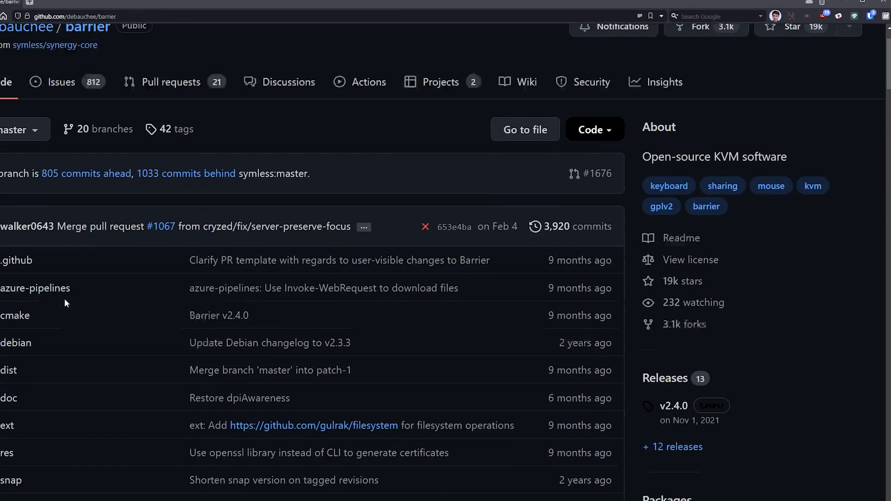
scroll("down", 3)
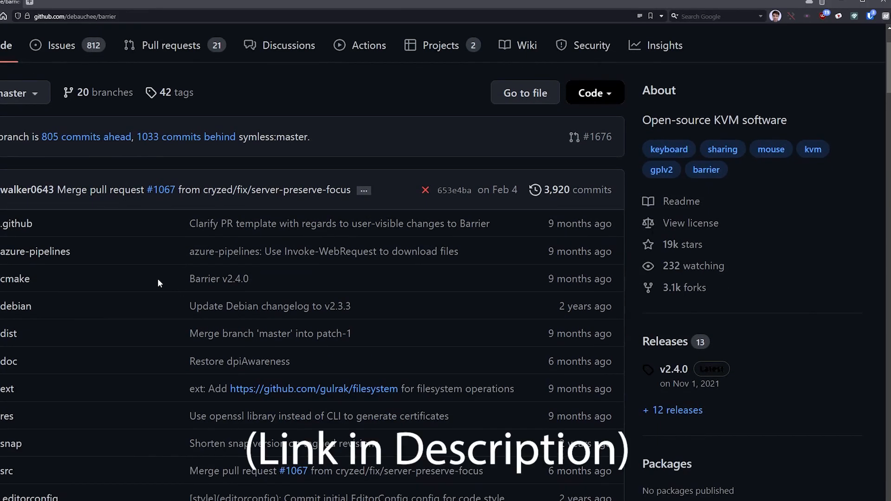
scroll("down", 3)
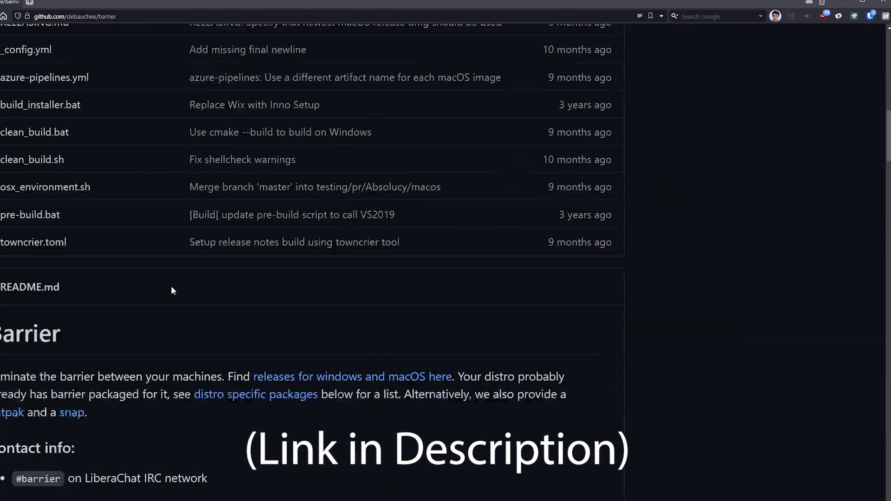
scroll("down", 3)
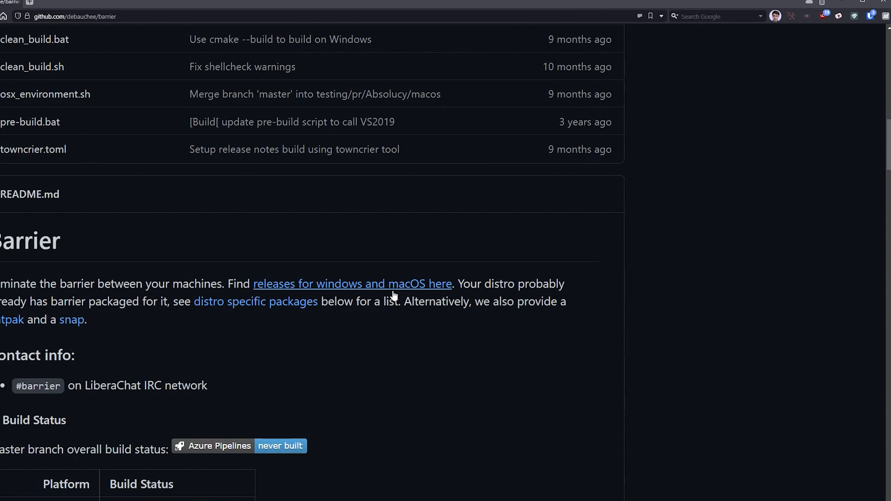
left_click(353, 284)
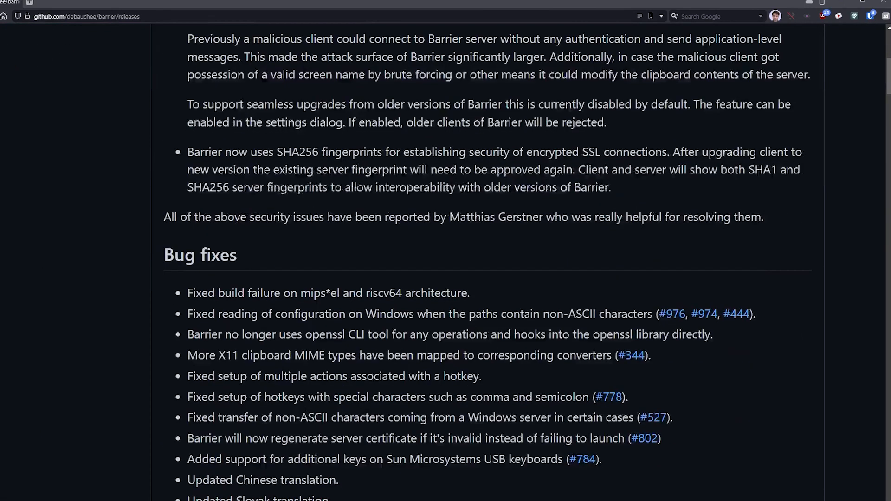
scroll("down", 3)
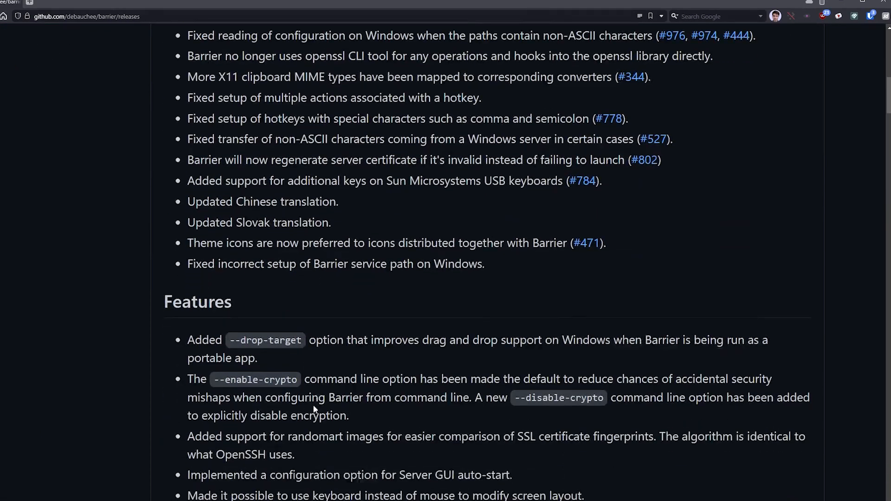
scroll("down", 3)
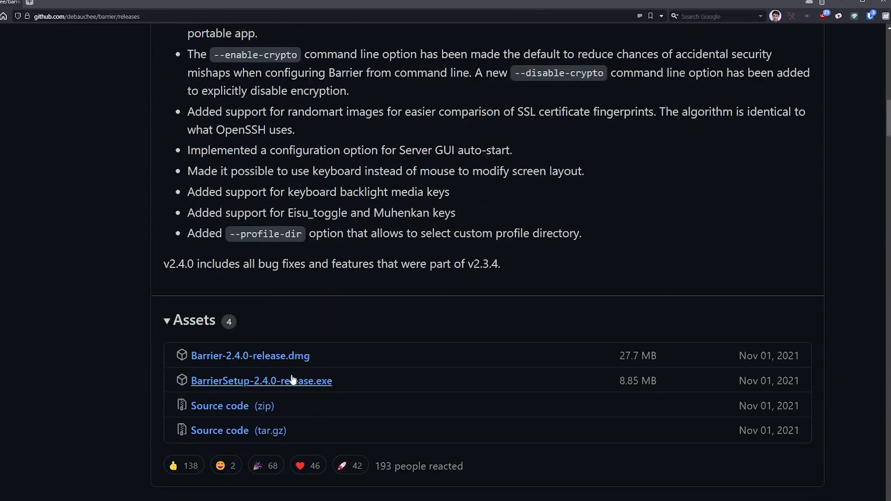
- Download BarrierSetup-2.4.0-release.exe and install to the default folder with no desktop shortcut
left_click(261, 381)
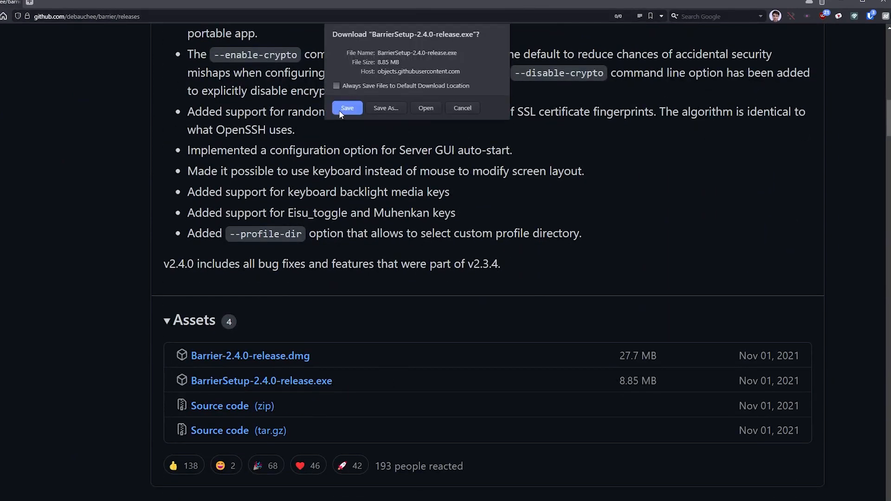
left_click(346, 108)
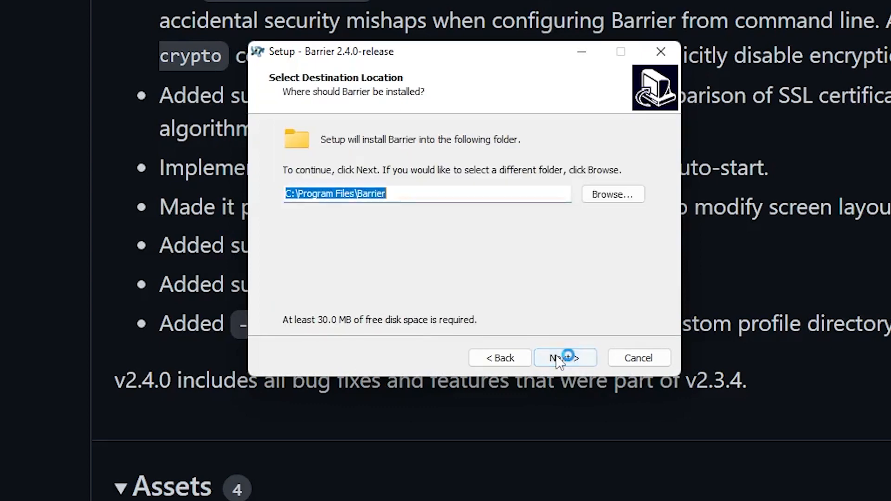
left_click(566, 358)
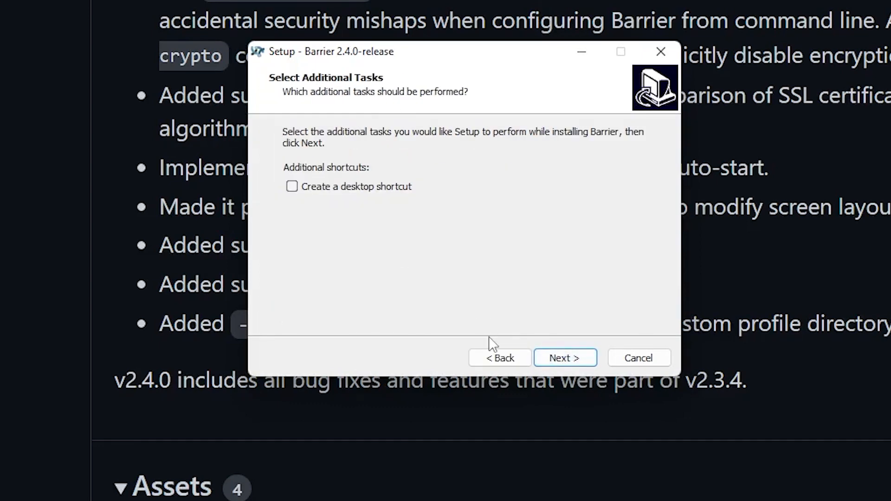
left_click(566, 358)
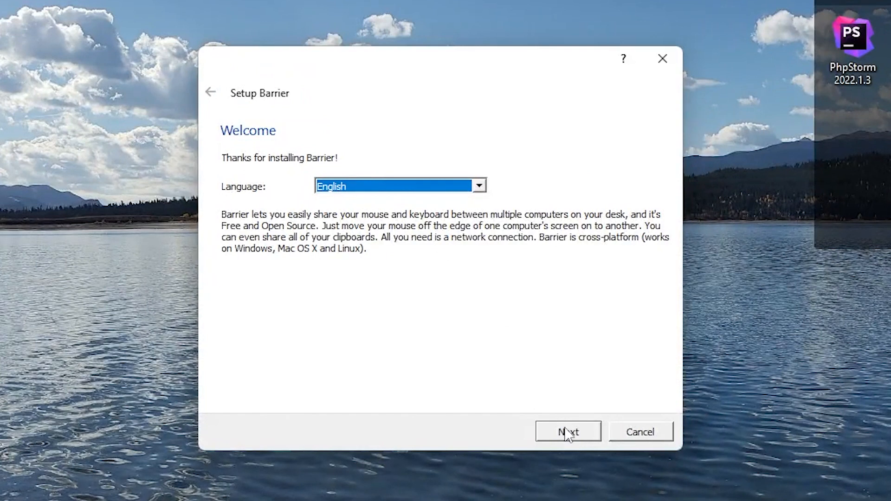
- Finish the setup wizard in English with this computer chosen as the Server
left_click(567, 432)
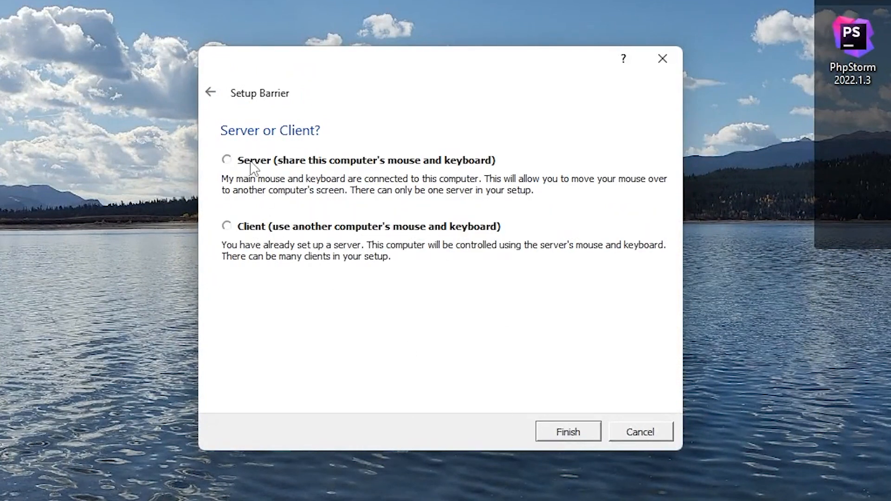
mouse_move(262, 242)
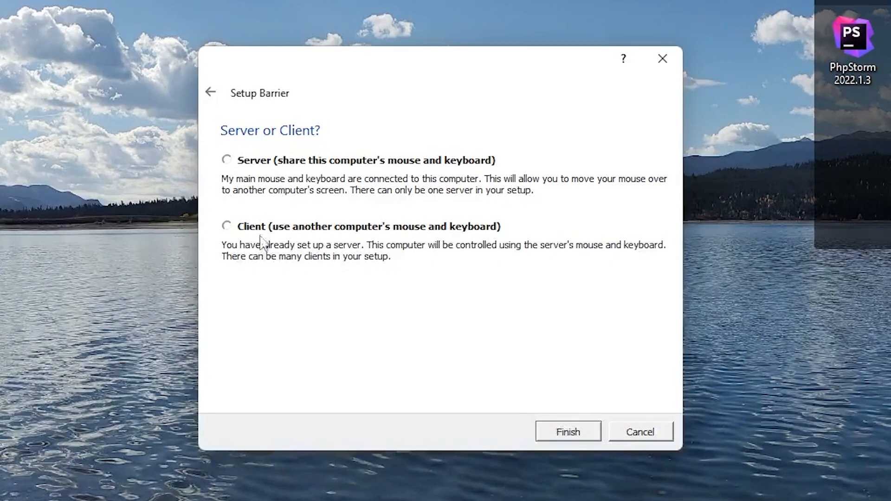
mouse_move(255, 171)
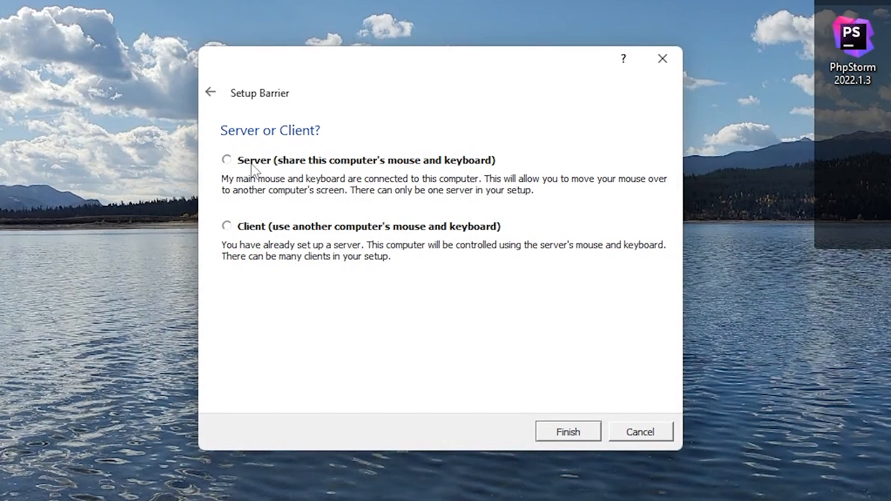
left_click(227, 159)
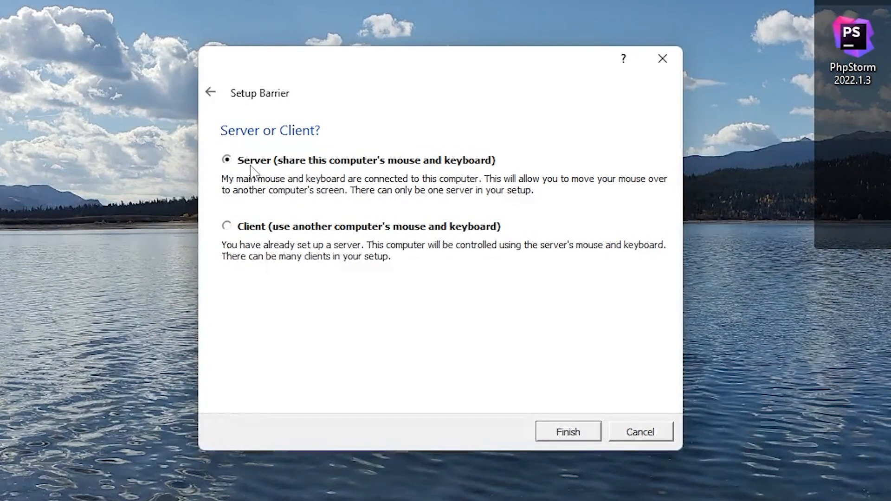
mouse_move(535, 344)
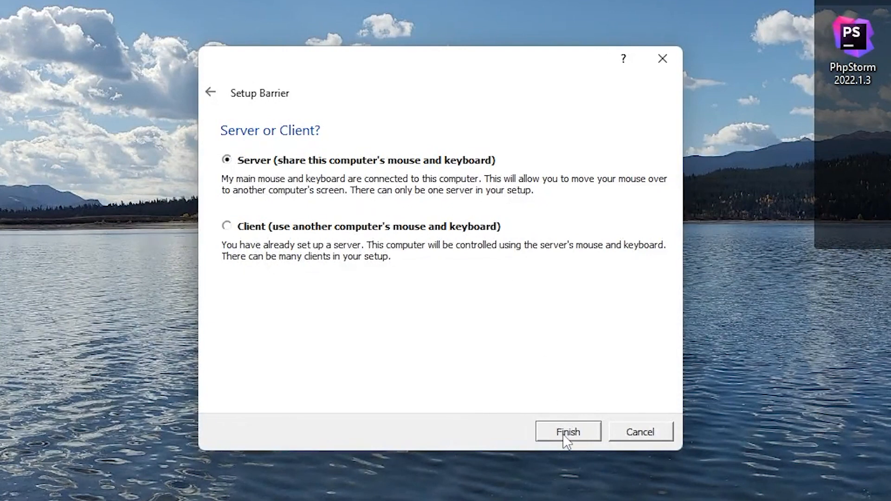
left_click(567, 431)
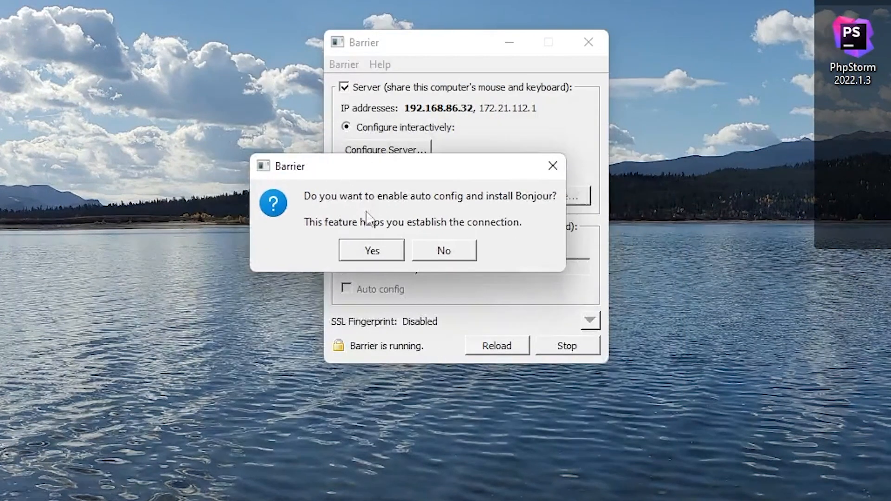
mouse_move(525, 219)
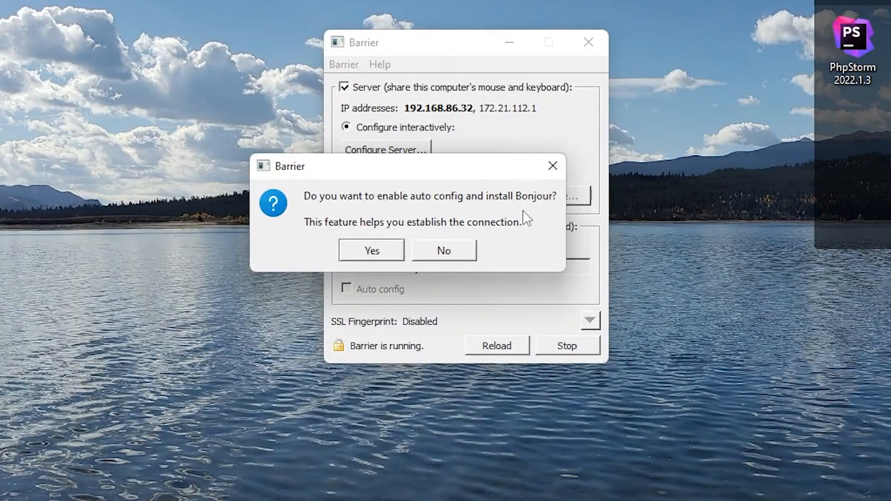
- Accept Bonjour auto config and dismiss the 'Barrier is now connected' message
left_click(370, 250)
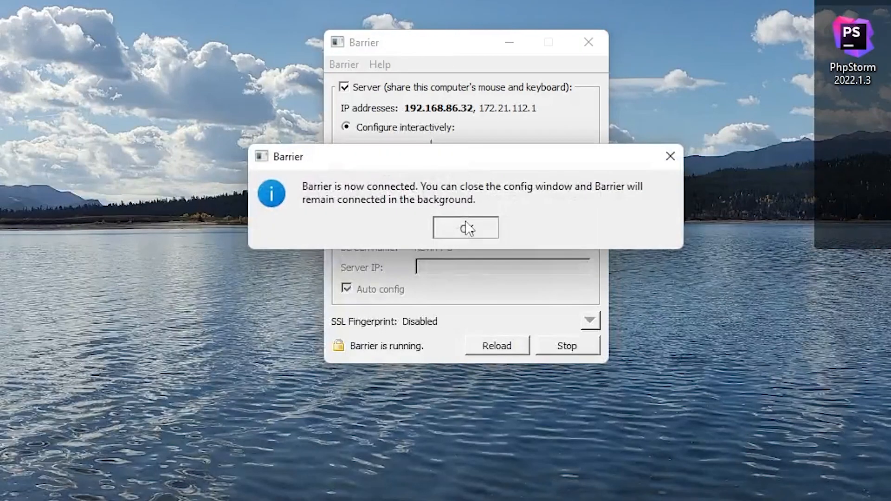
left_click(465, 228)
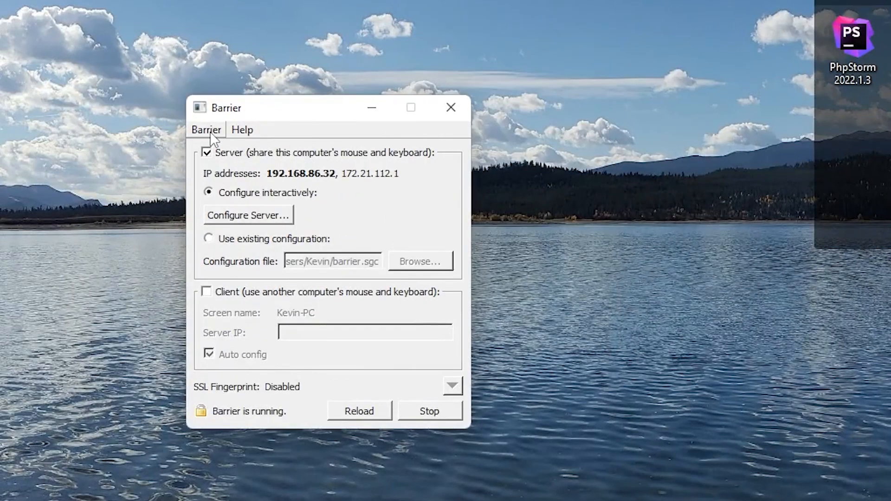
- Uncheck Enable SSL in Settings, apply it, and reposition the Barrier window
left_click(206, 130)
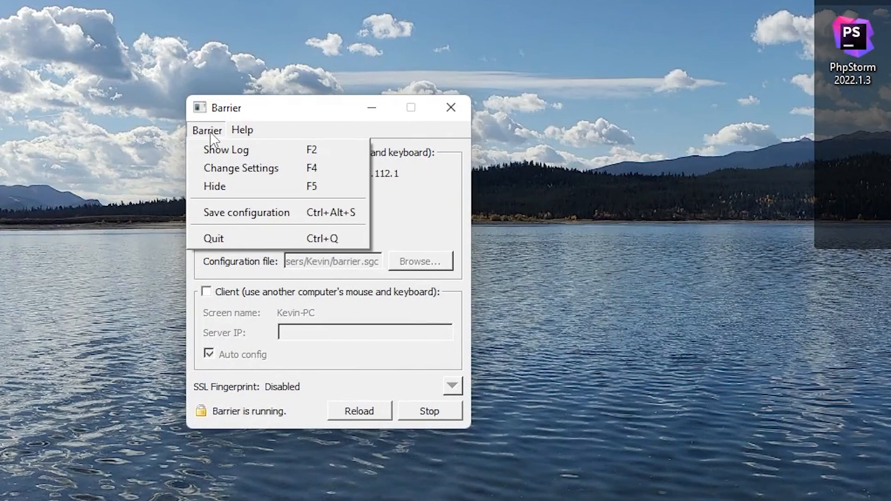
mouse_move(259, 171)
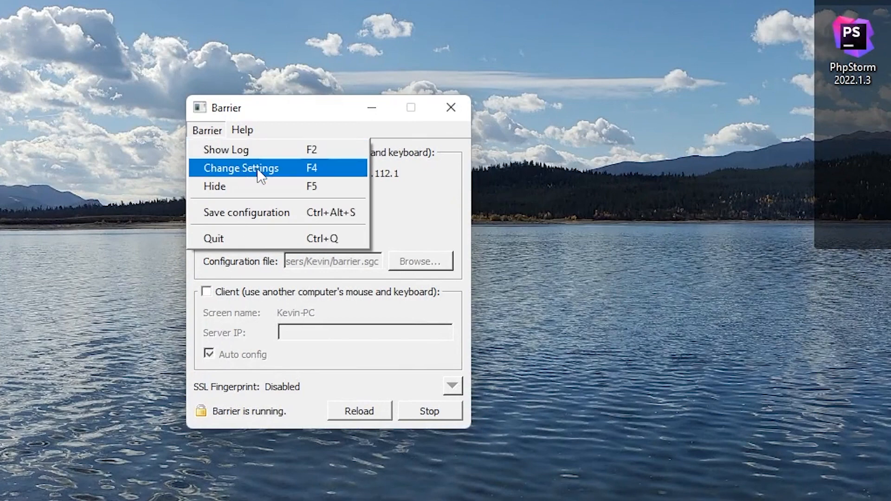
left_click(240, 168)
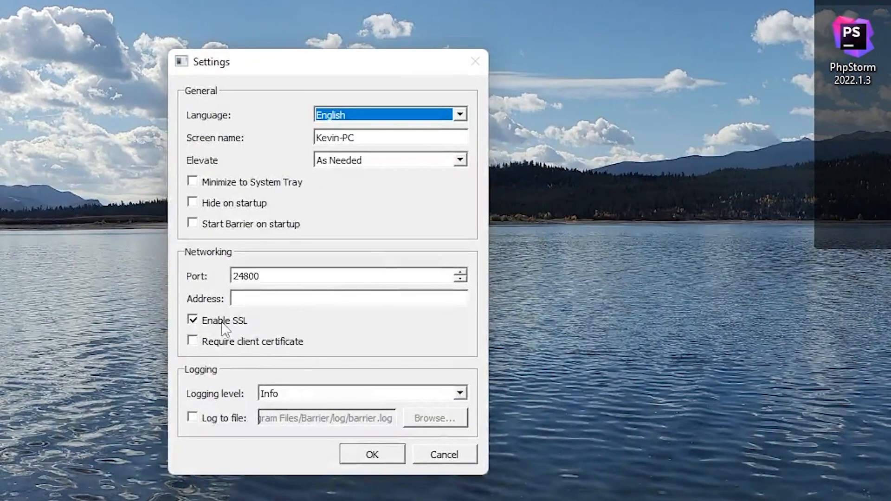
left_click(193, 321)
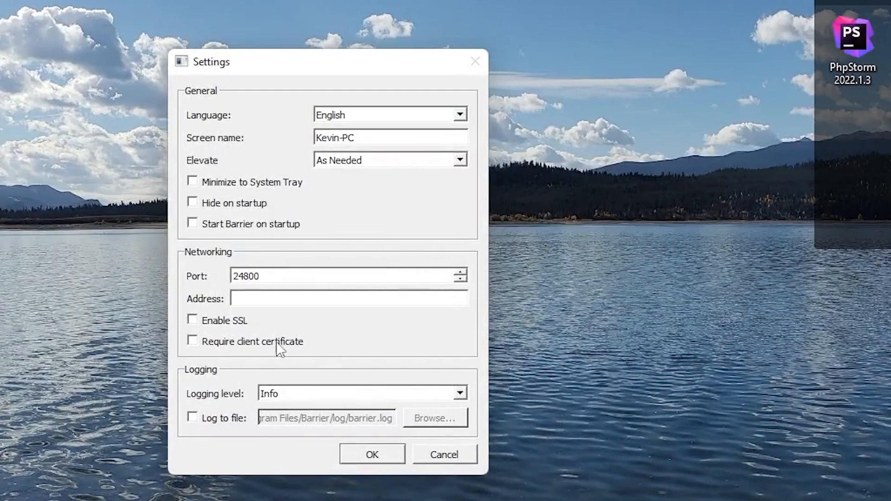
left_click(372, 454)
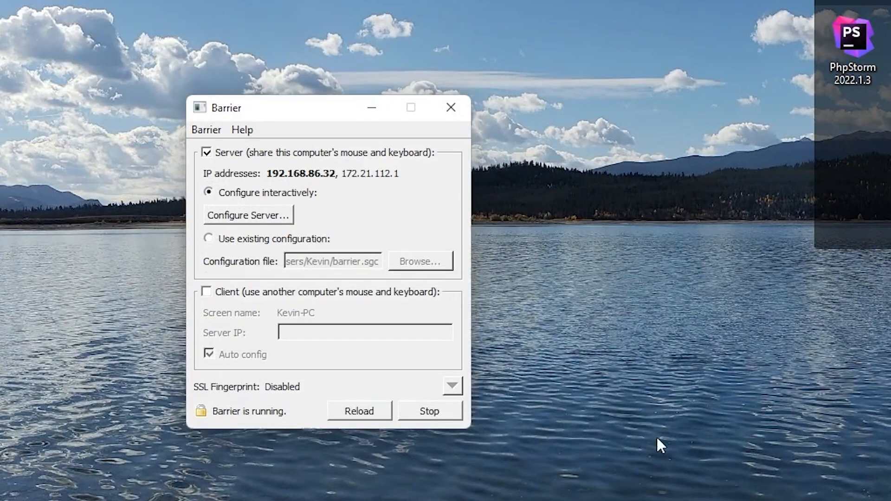
left_click_drag(285, 108, 394, 108)
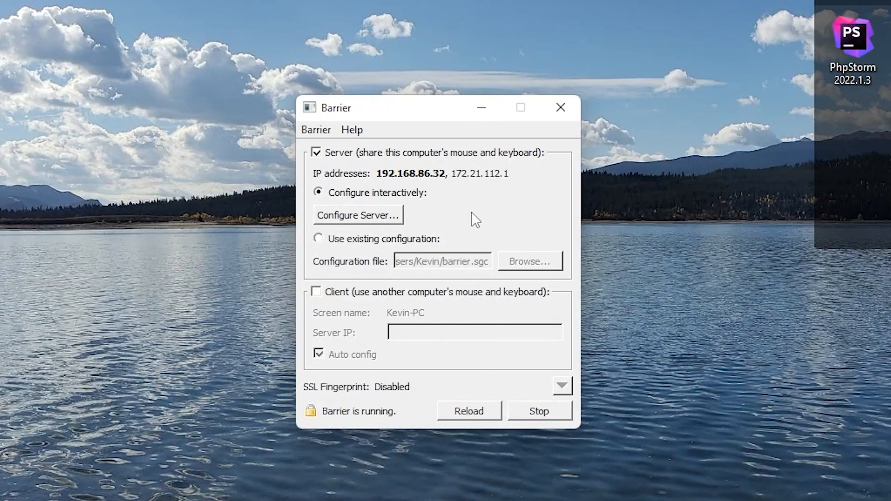
mouse_move(172, 318)
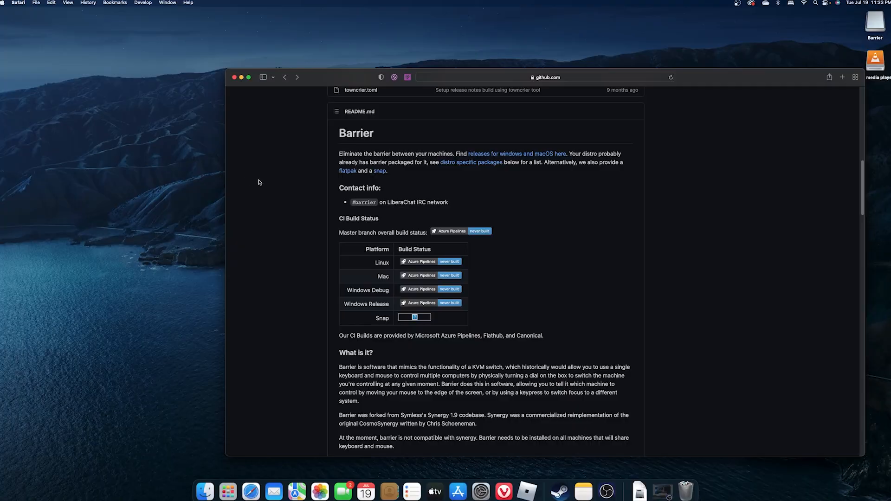
- Scroll the Barrier README on the Mac toward the releases link
scroll("down", 3)
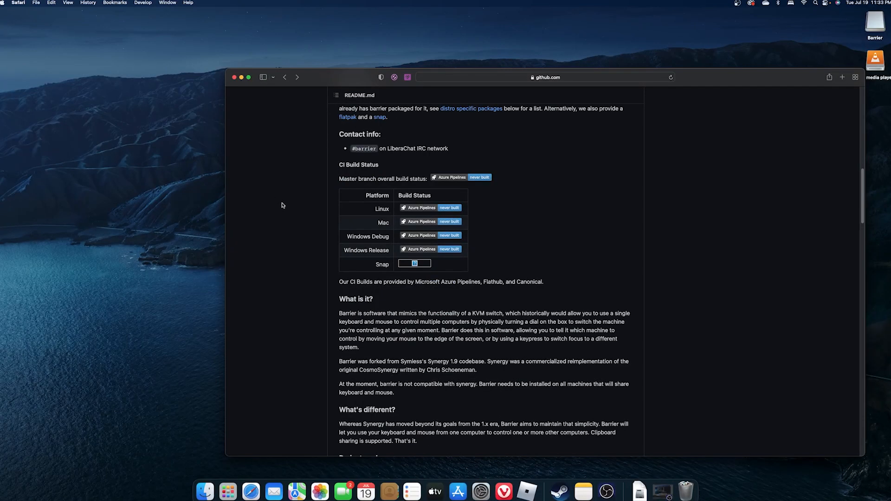
scroll("up", 3)
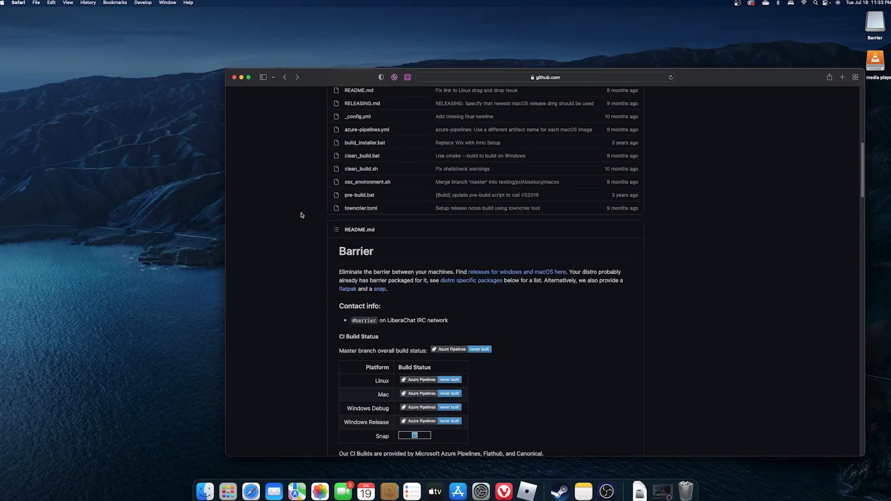
scroll("down", 3)
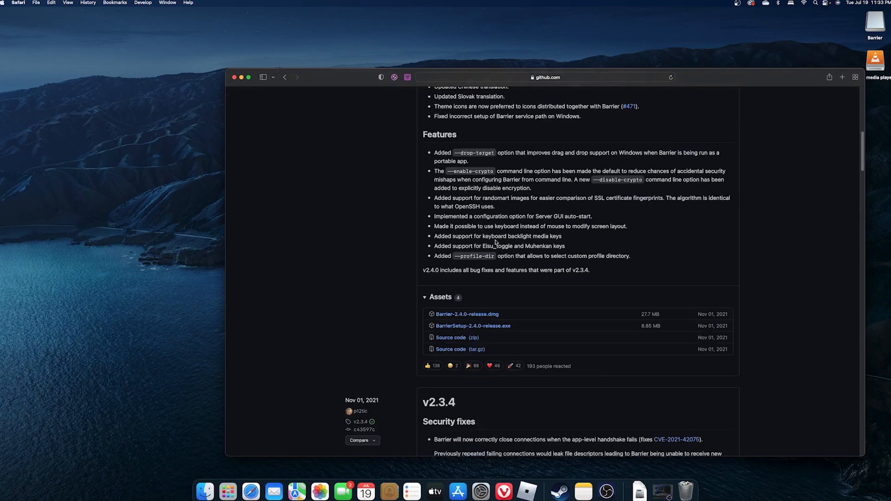
mouse_move(672, 59)
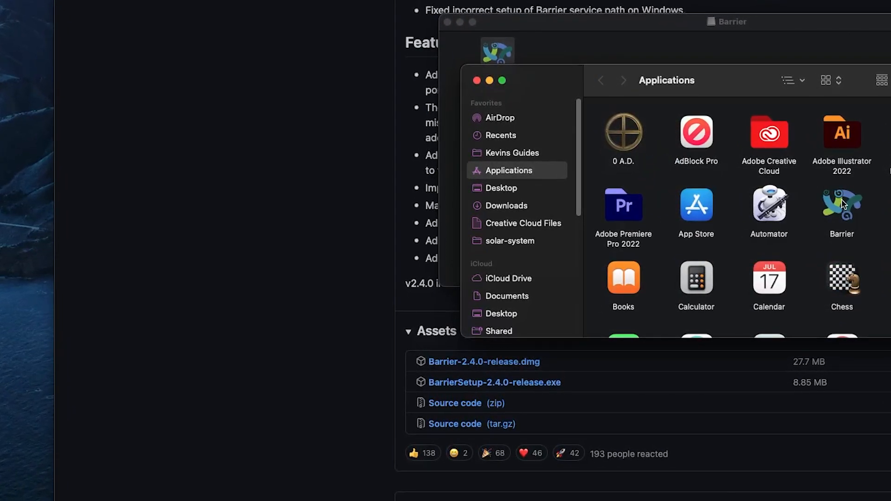
- Launch Barrier from Applications, which macOS blocks as an unverified app
double_click(843, 204)
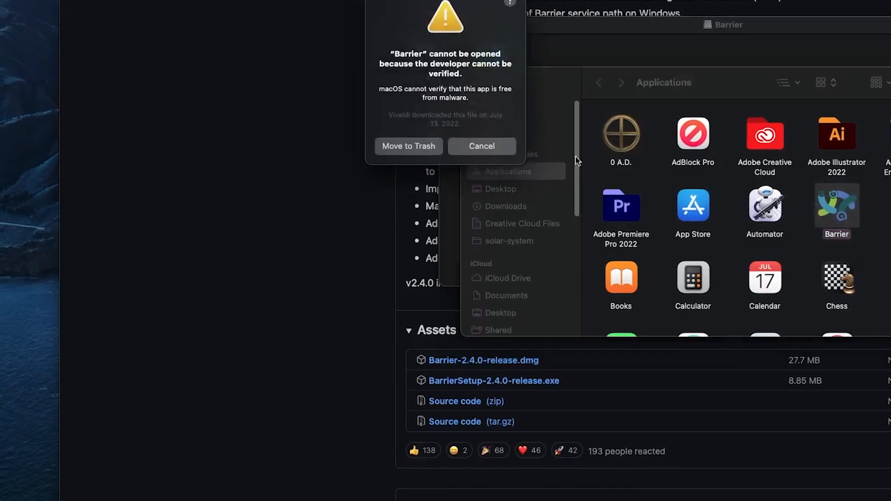
scroll("up", 3)
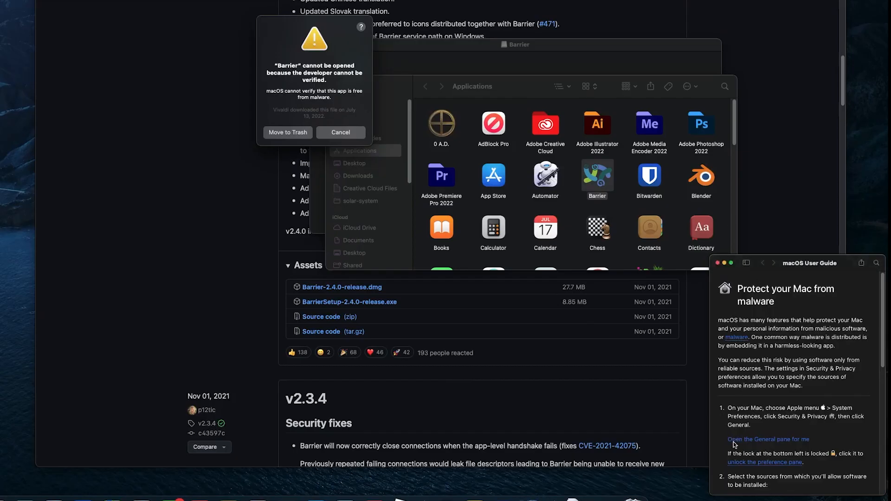
- Go to the Security General pane and allow the blocked Barrier app to Open Anyway
left_click(768, 439)
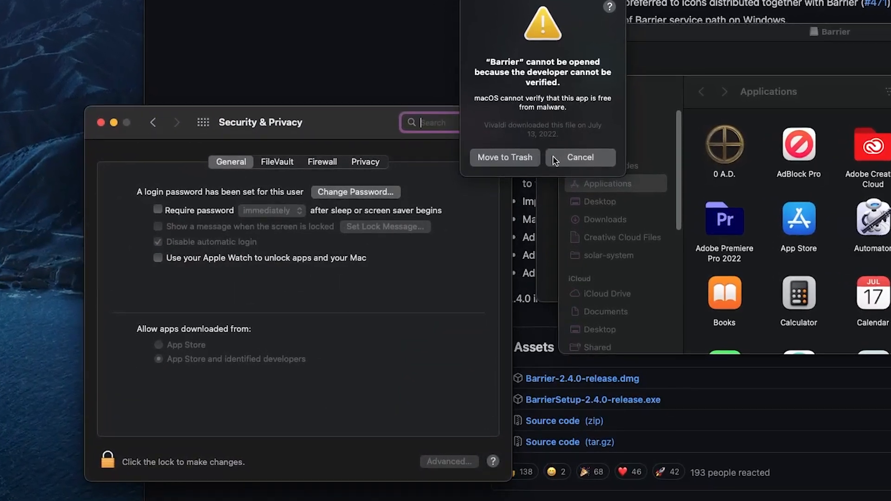
left_click(579, 158)
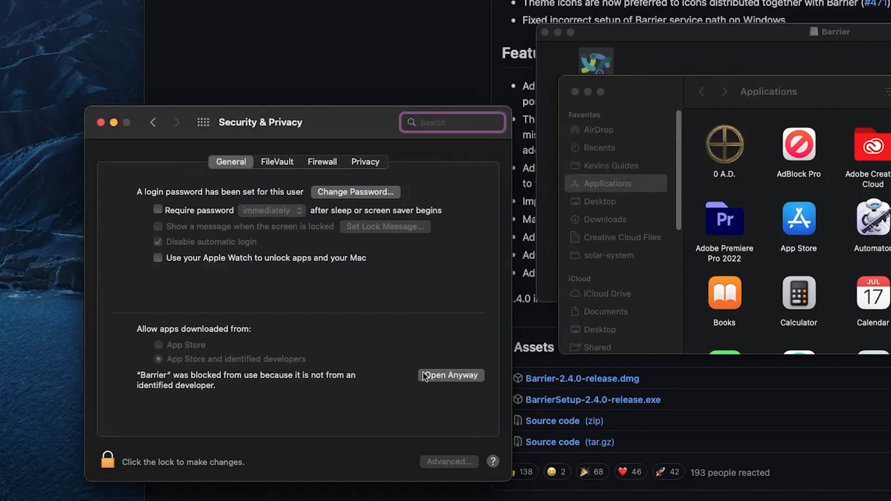
left_click(450, 376)
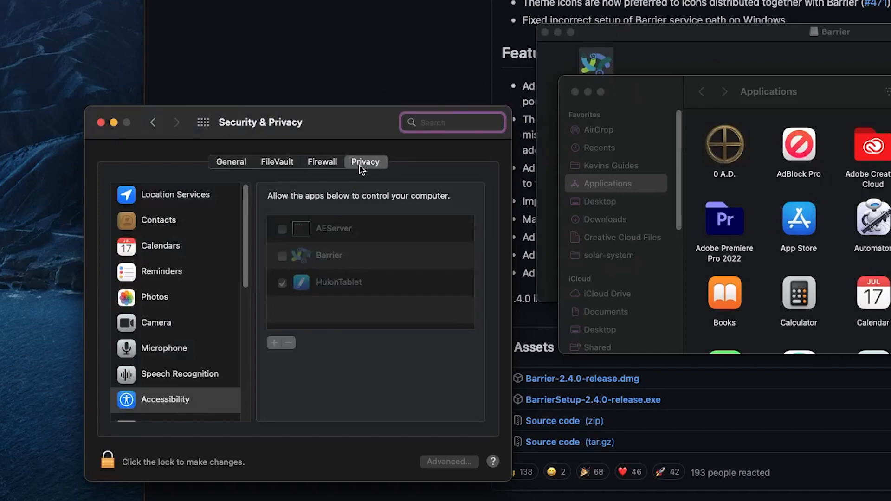
mouse_move(338, 181)
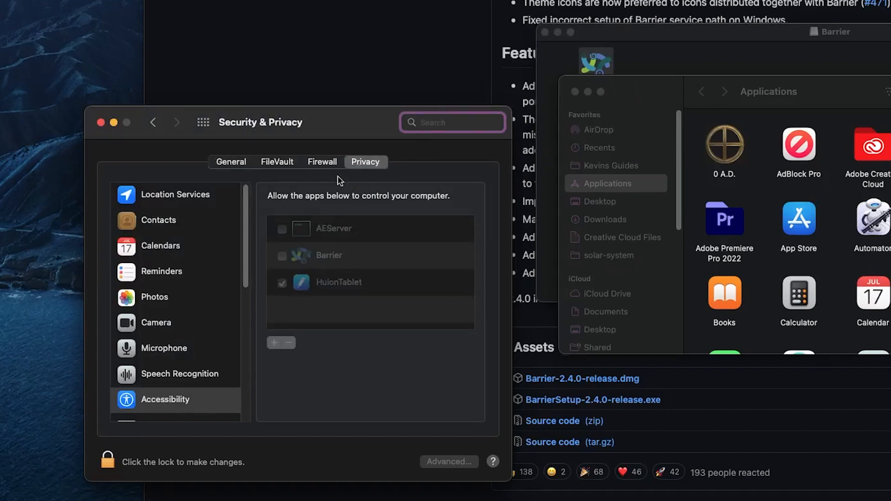
mouse_move(230, 301)
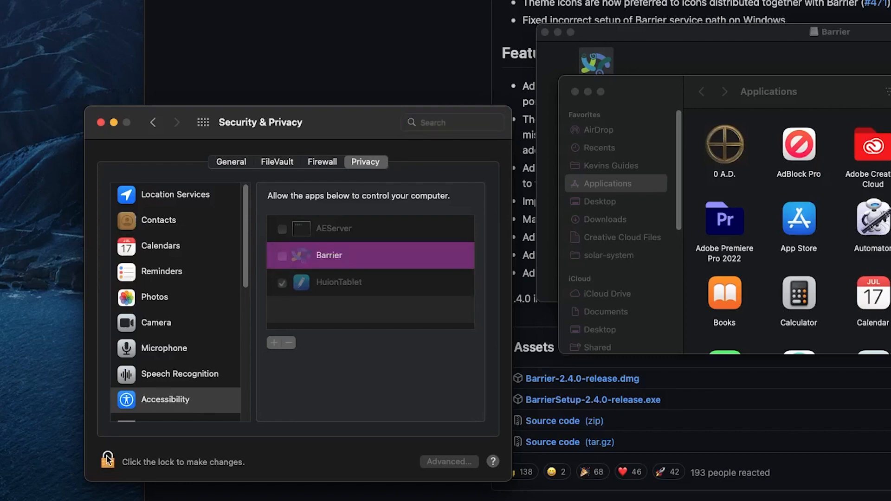
- Unlock Privacy > Accessibility, grant Barrier control of the computer, and close preferences
left_click(105, 462)
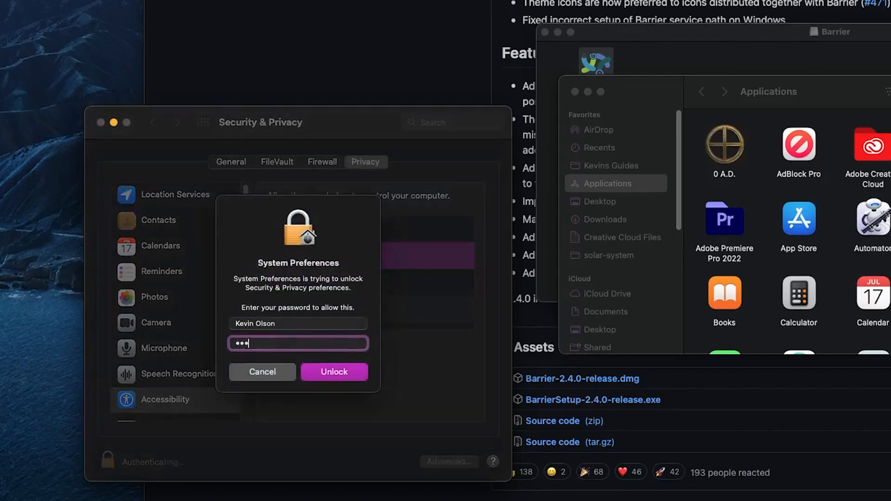
left_click(333, 372)
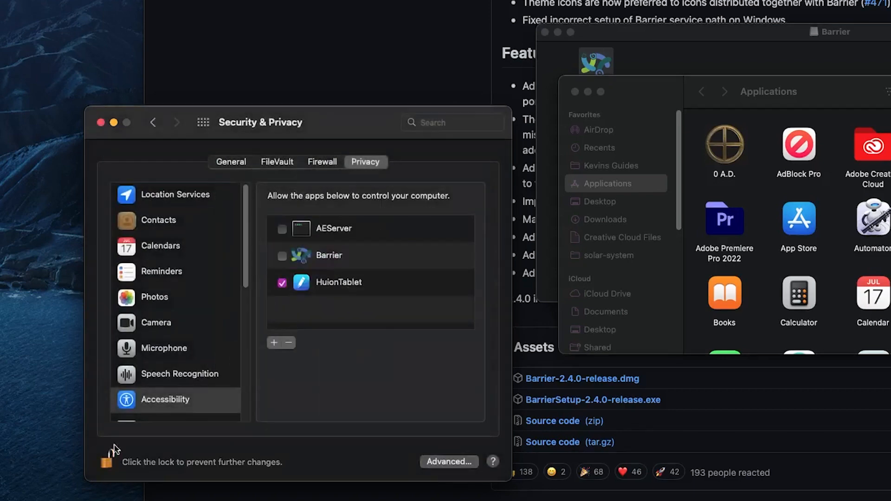
left_click(283, 257)
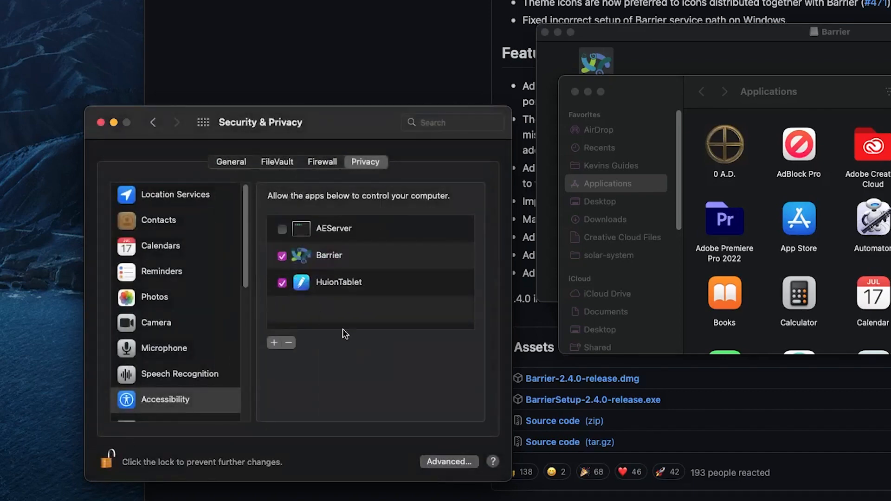
mouse_move(178, 142)
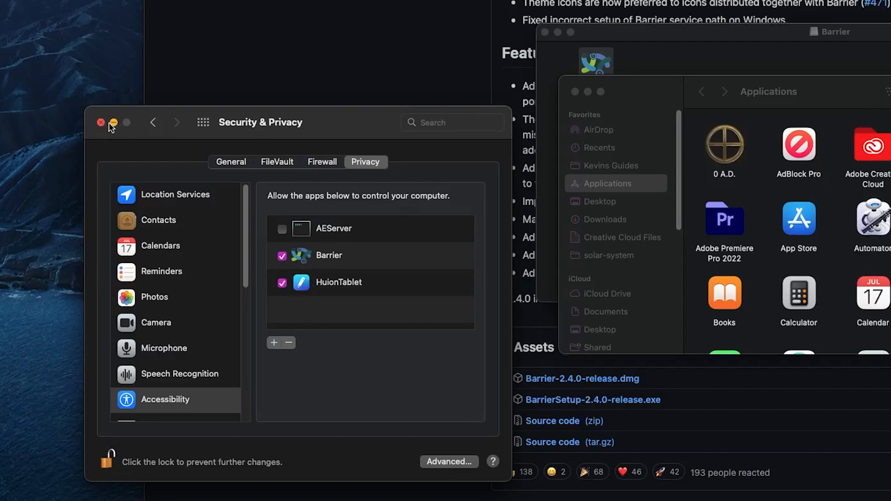
left_click(102, 122)
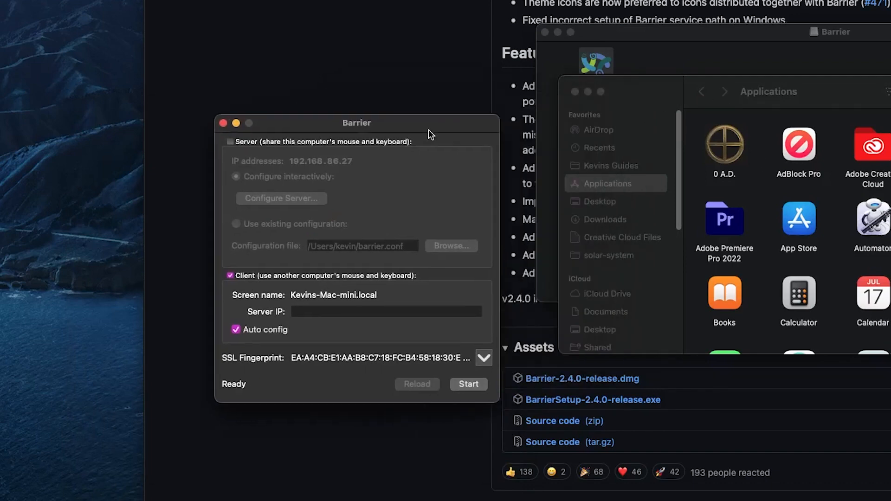
mouse_move(312, 283)
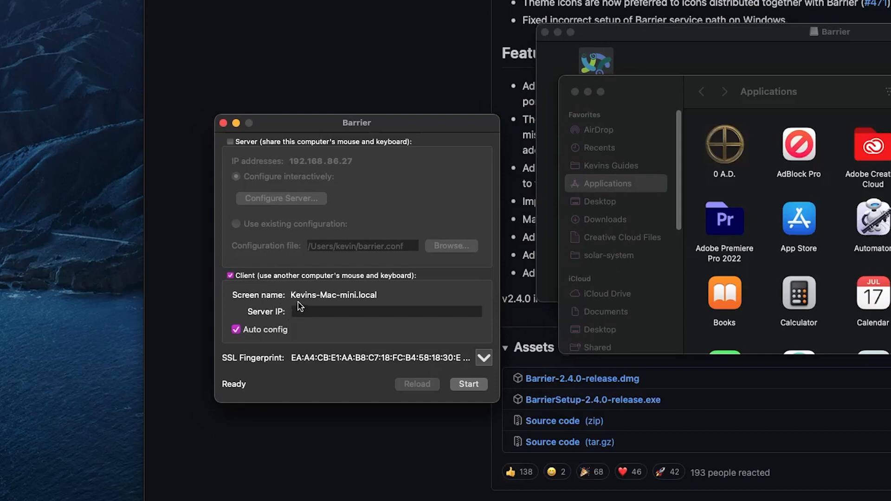
mouse_move(305, 302)
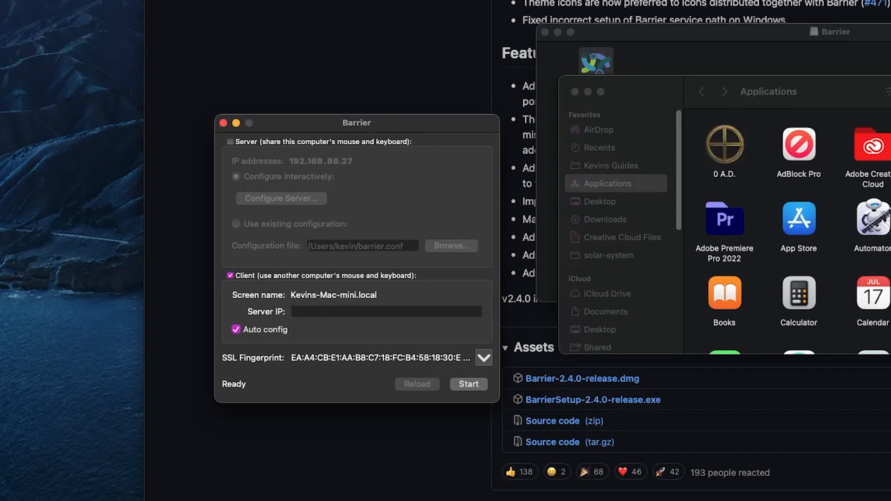
- Check Barrier's settings on the Mac, then start it as a client with auto config
left_click(83, 7)
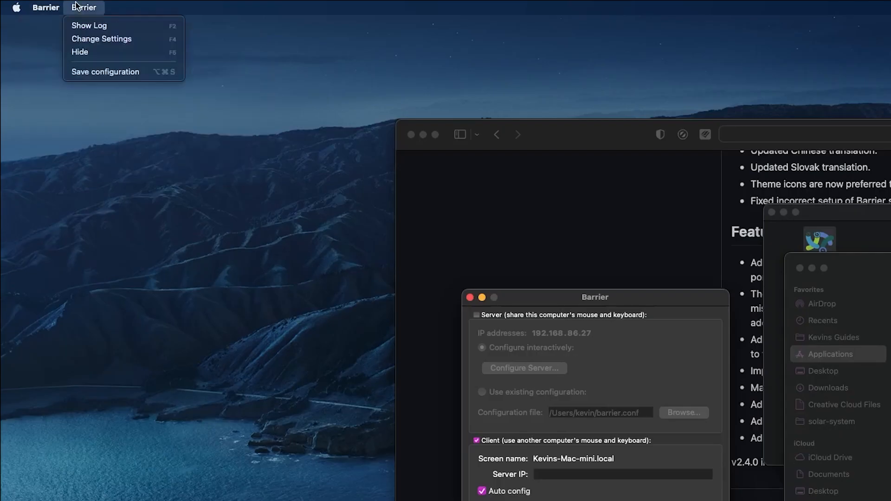
left_click(101, 39)
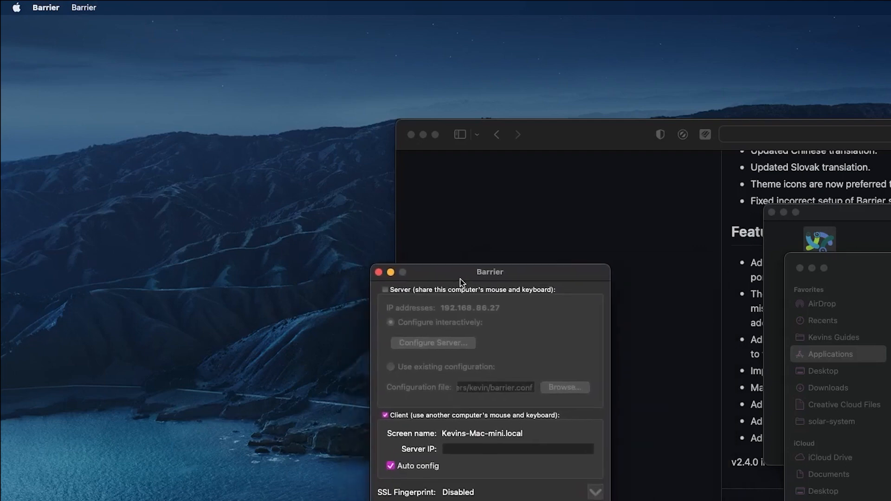
mouse_move(447, 438)
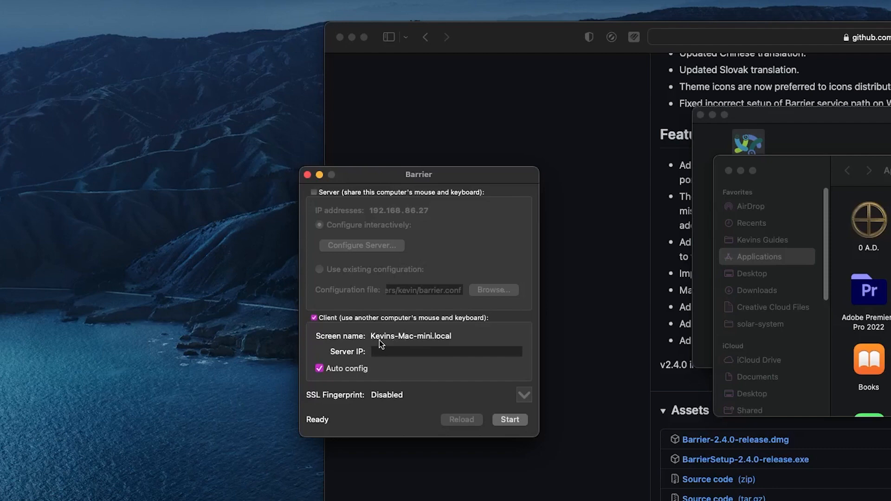
mouse_move(415, 346)
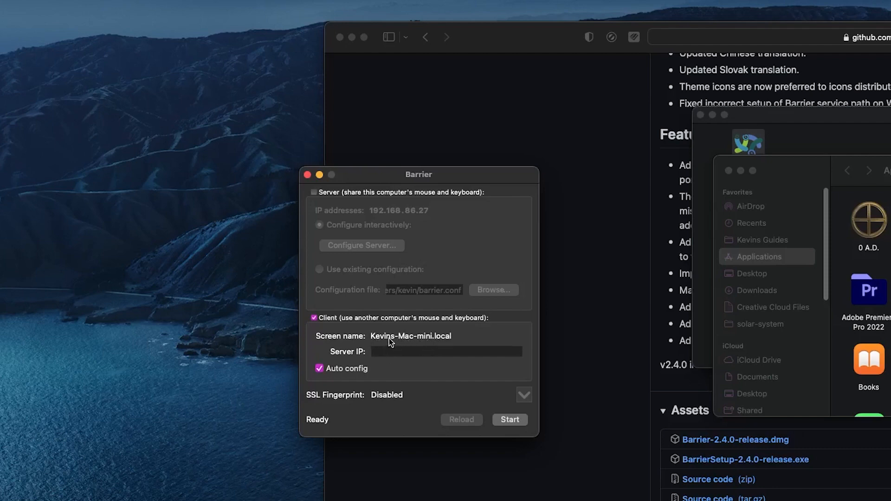
mouse_move(424, 353)
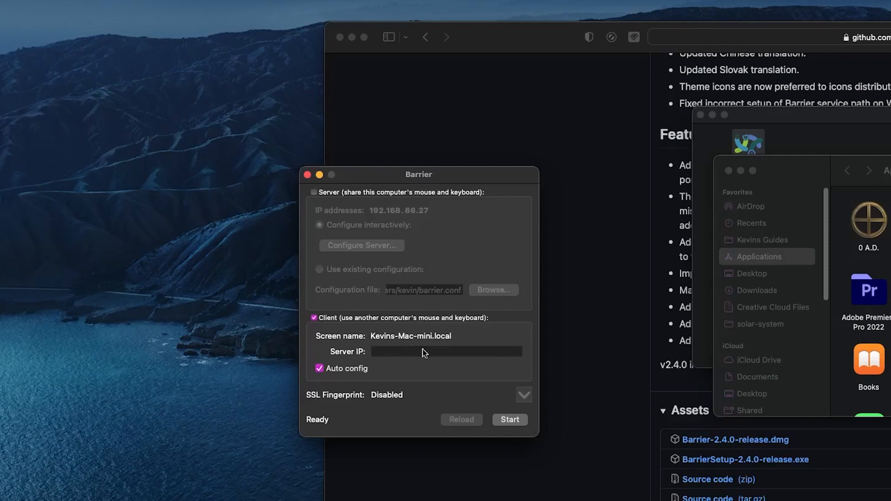
left_click(509, 420)
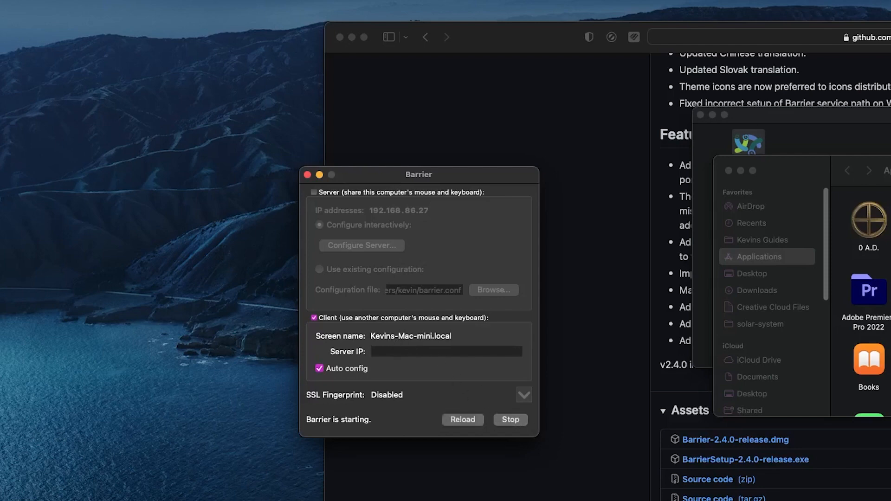
mouse_move(406, 319)
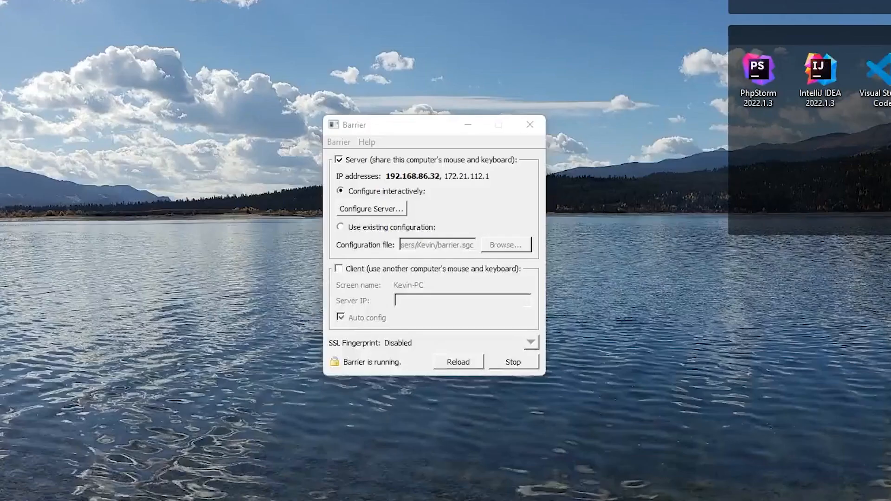
mouse_move(370, 200)
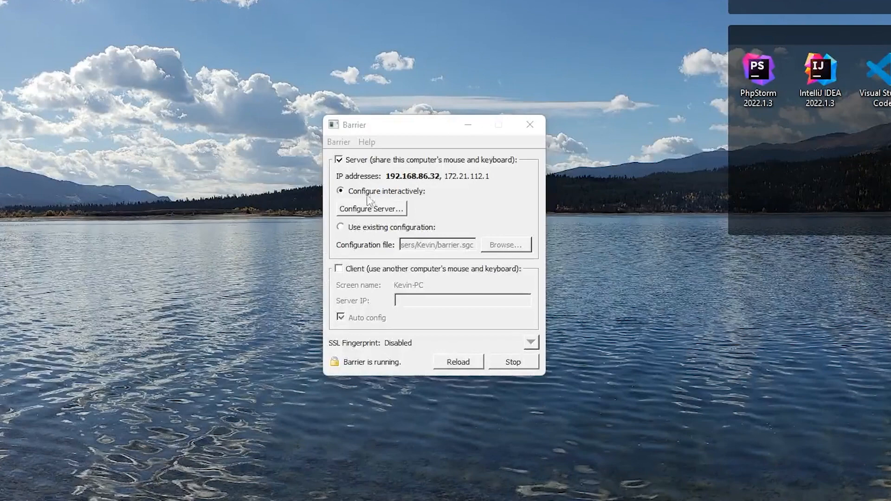
mouse_move(386, 214)
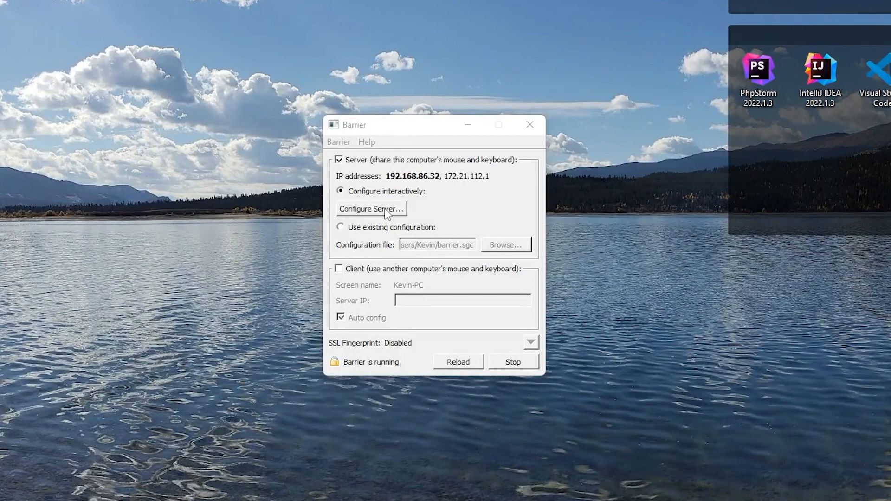
- Enter Configure Server on the Windows PC to edit the screen layout
left_click(370, 209)
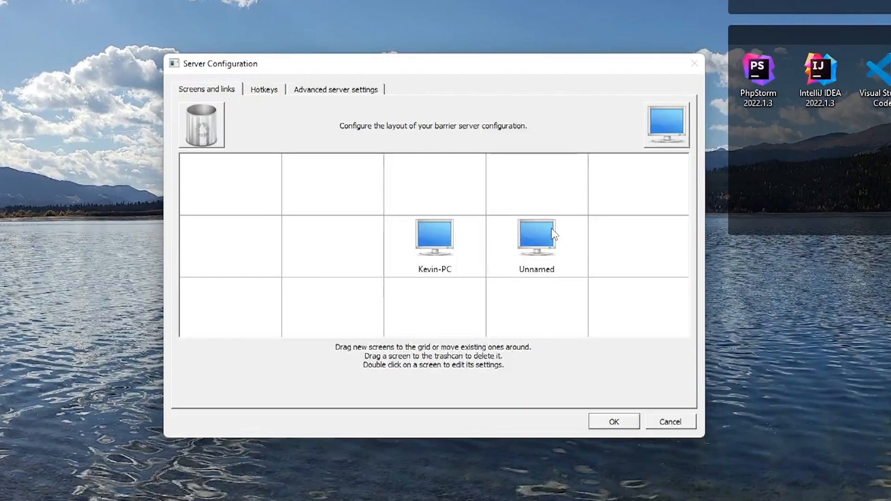
- Rename the Unnamed screen to Kevins-Mac-mini.local and save the server configuration
double_click(536, 236)
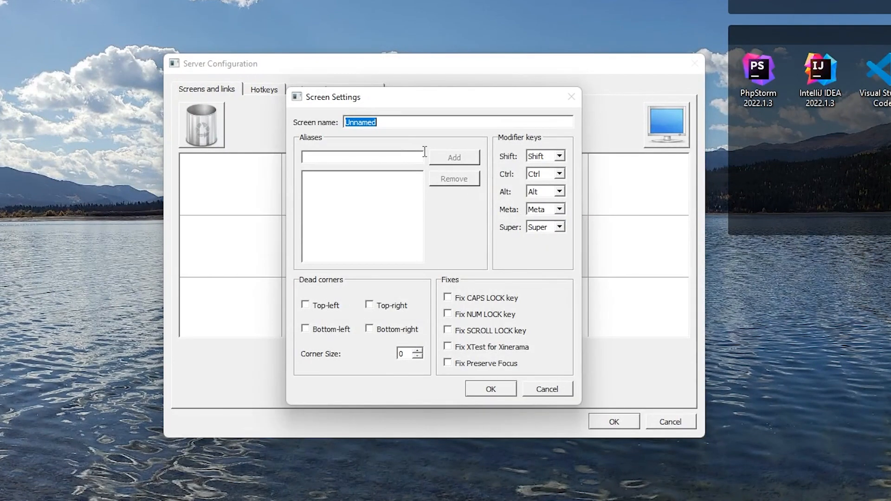
type("Kevins-Mac-mini.local")
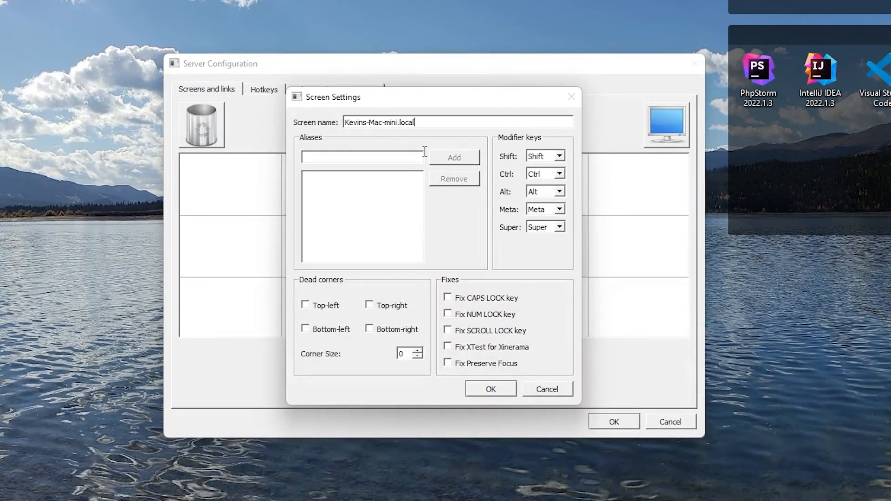
left_click(490, 389)
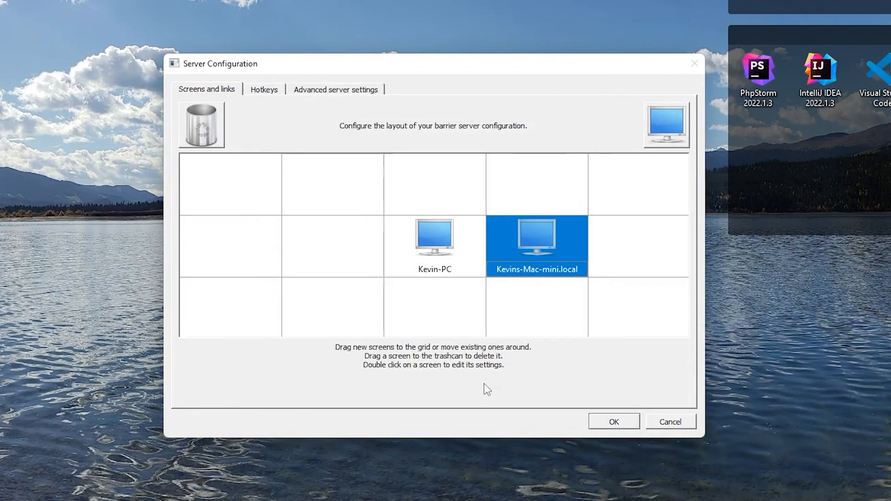
mouse_move(545, 259)
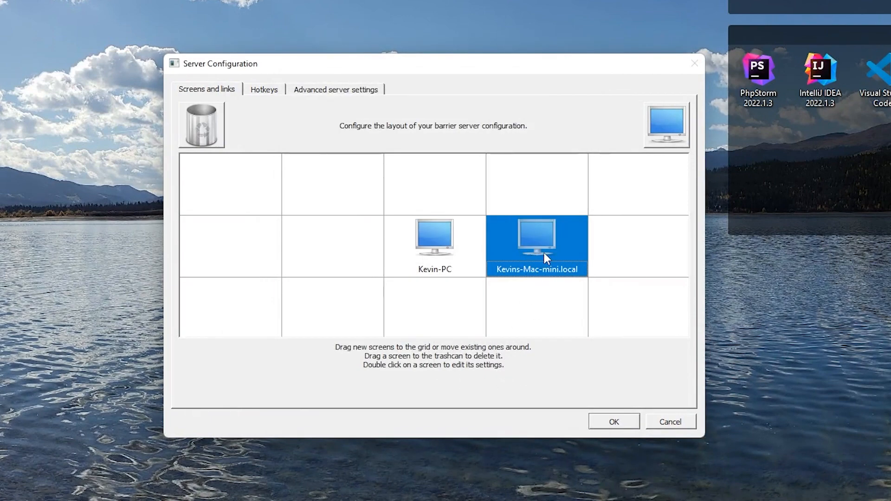
left_click(613, 422)
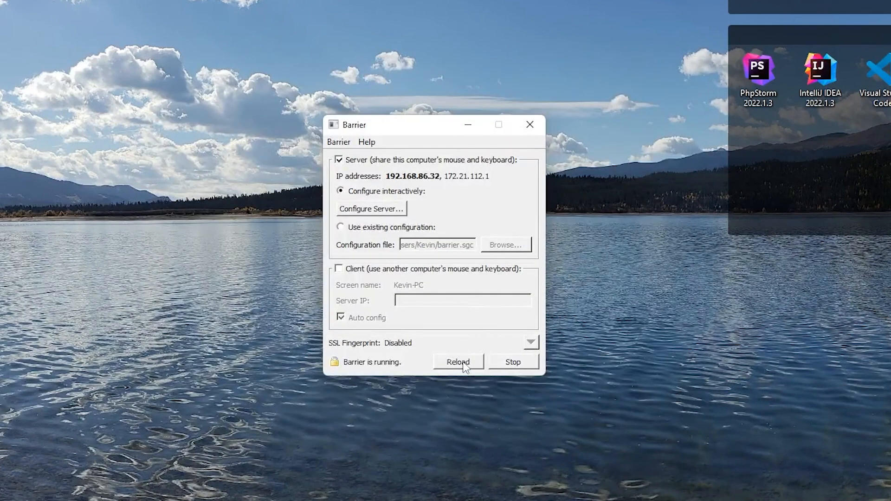
- Reload the running server so the updated screen layout takes effect
left_click(458, 362)
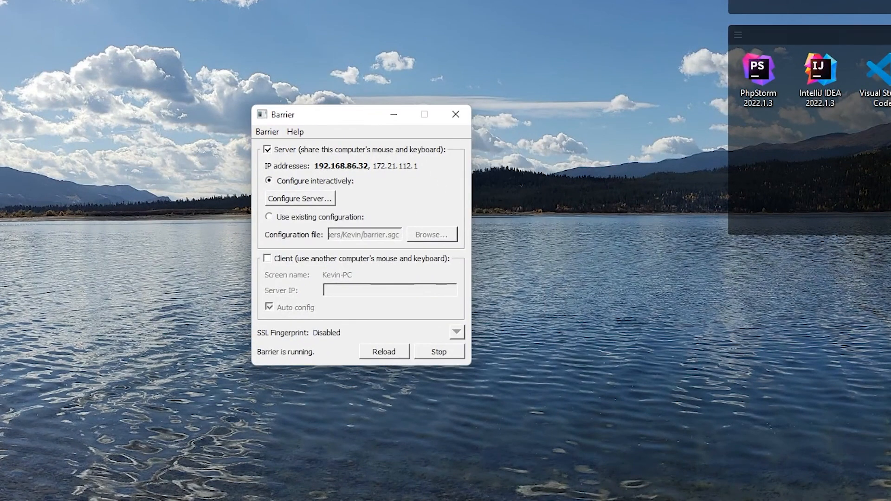
mouse_move(461, 190)
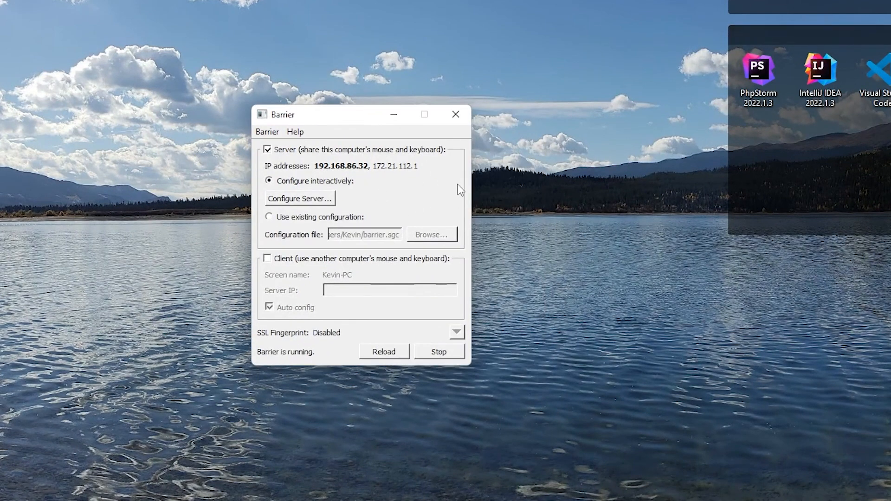
mouse_move(429, 185)
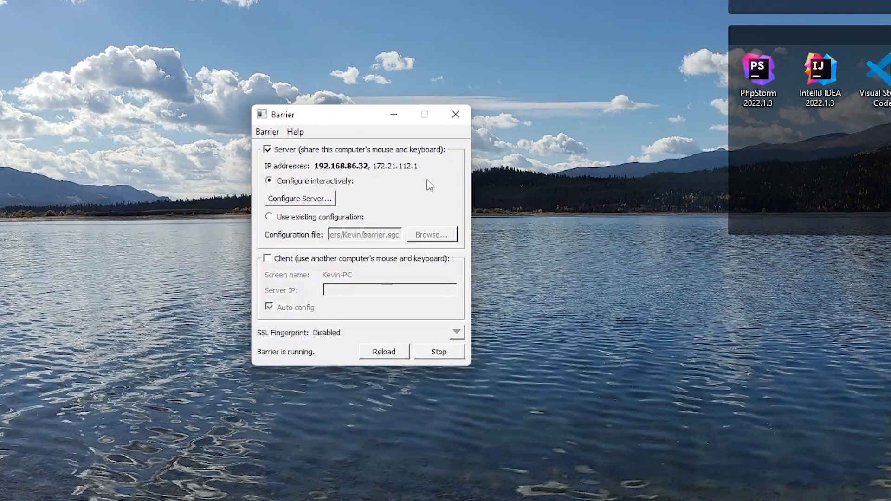
mouse_move(333, 174)
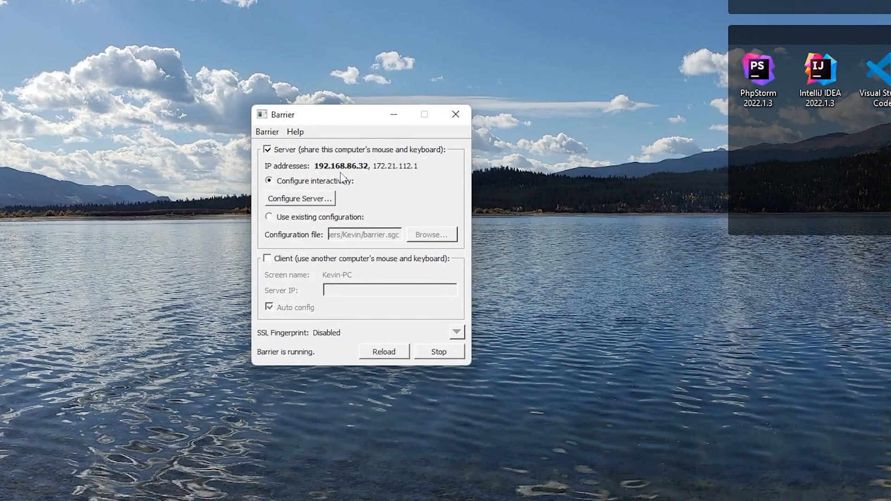
mouse_move(328, 176)
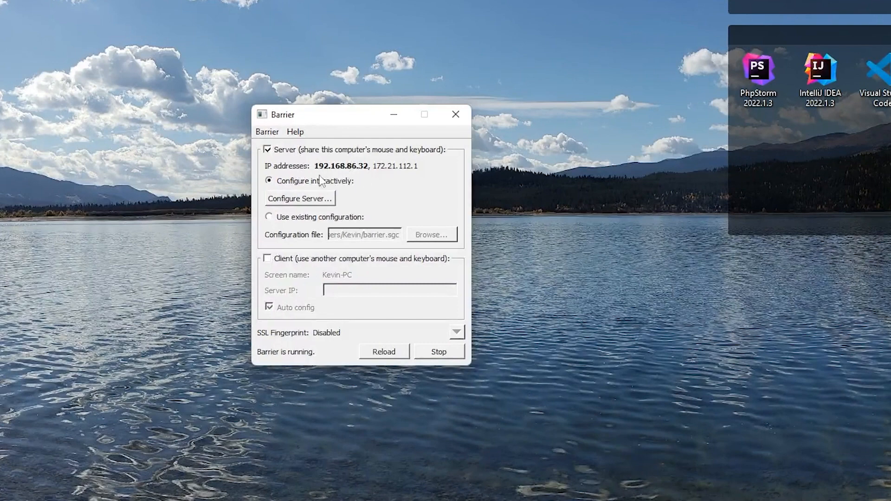
mouse_move(398, 183)
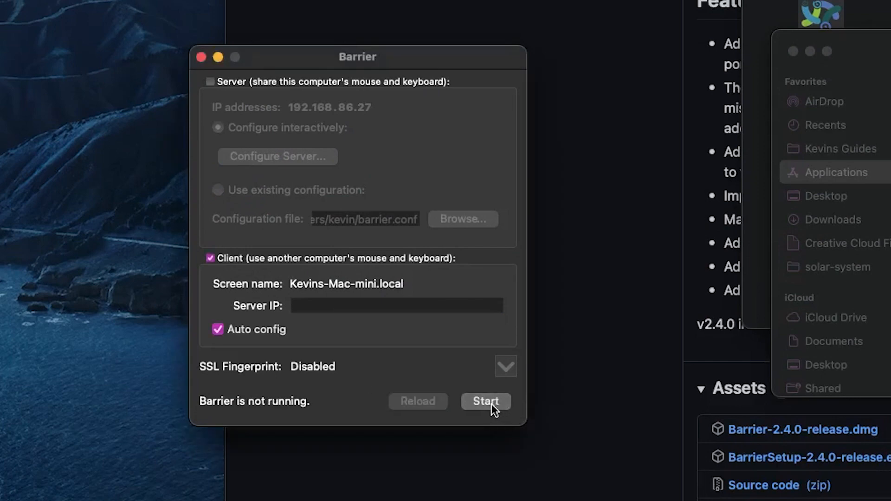
mouse_move(217, 329)
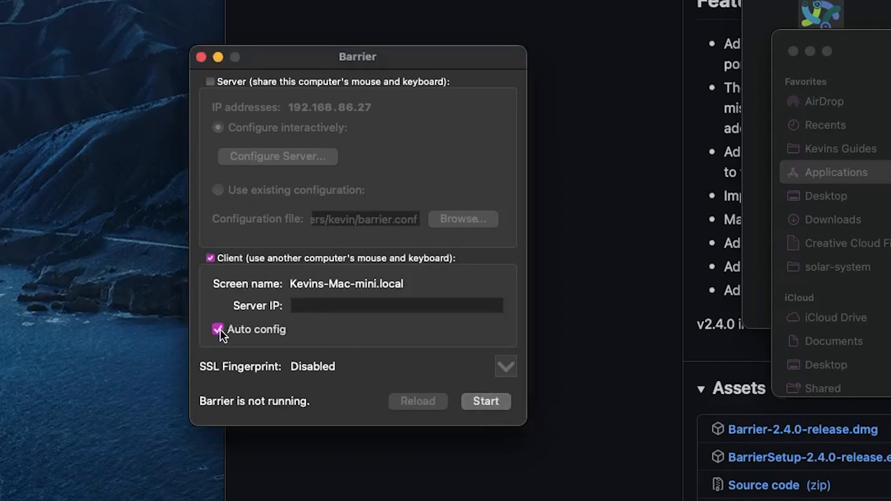
- Turn off Auto config, set Server IP to 192.168.86.32, and start the Mac client
left_click(218, 330)
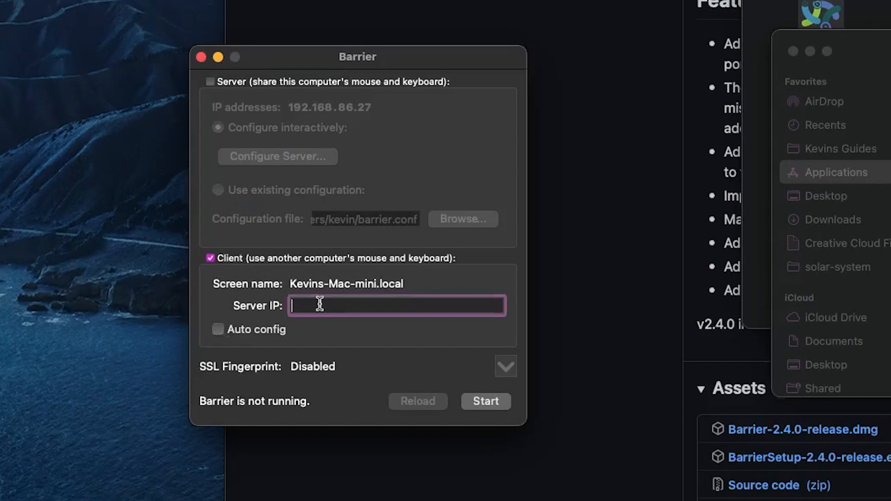
type("192.168.86.32")
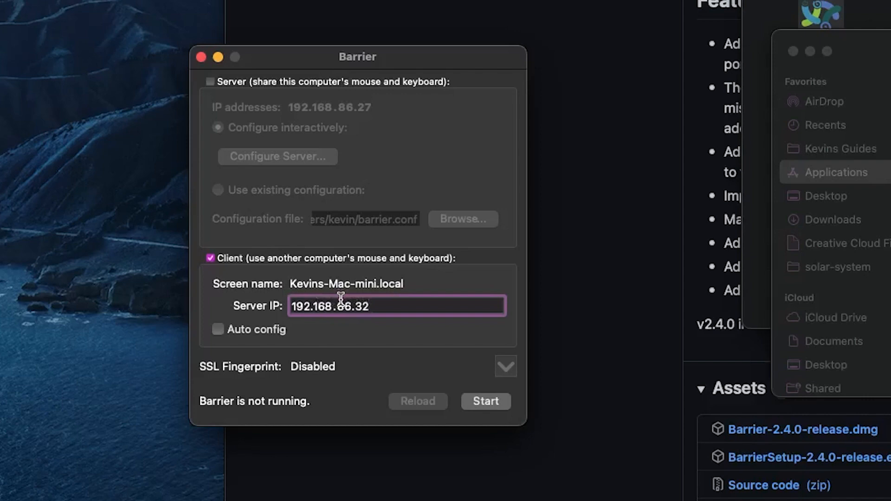
mouse_move(485, 401)
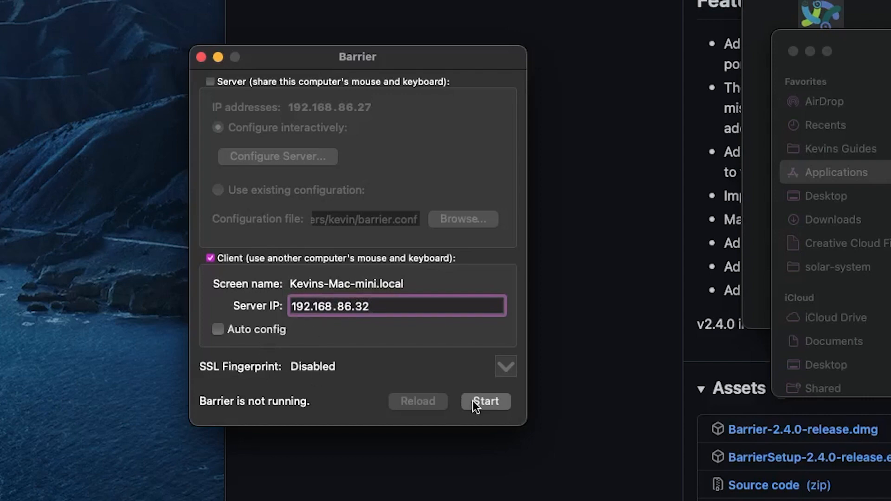
left_click(486, 402)
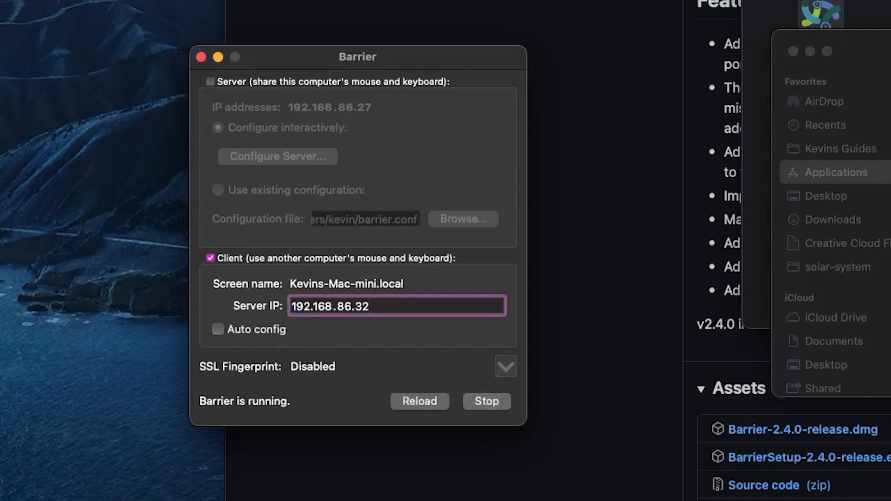